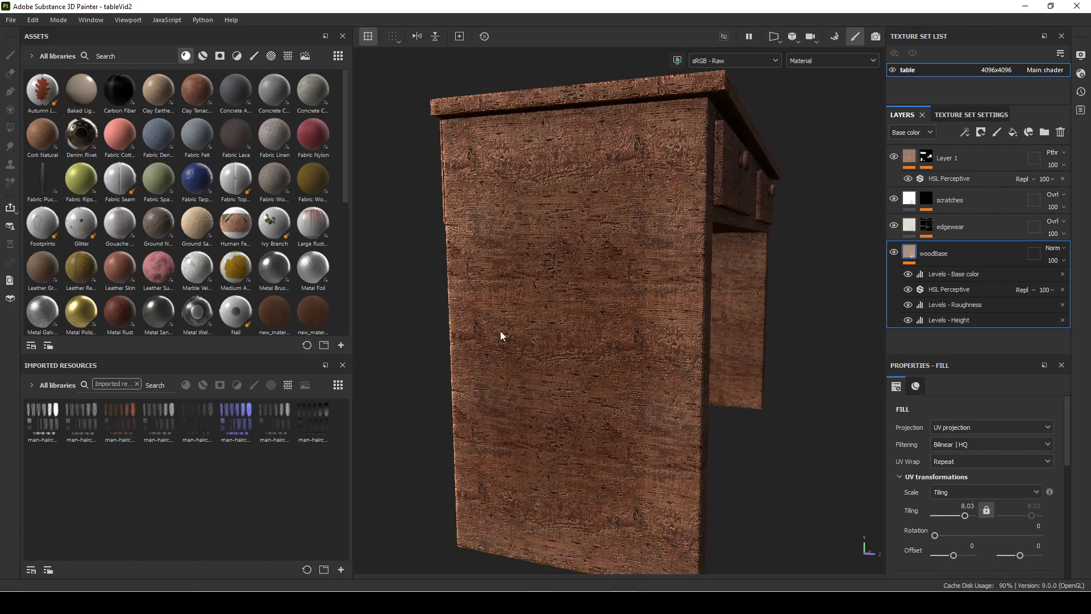
pyautogui.moveTo(567, 539)
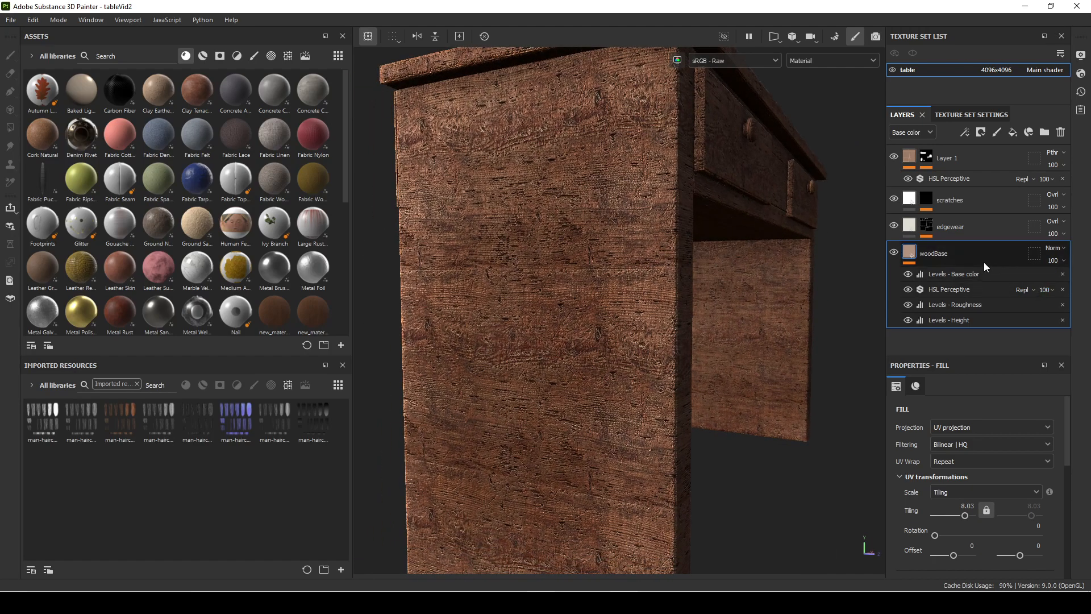
# Duplicate the woodBase layer and add black masks to both wood copies.
pyautogui.rightClick(932, 252)
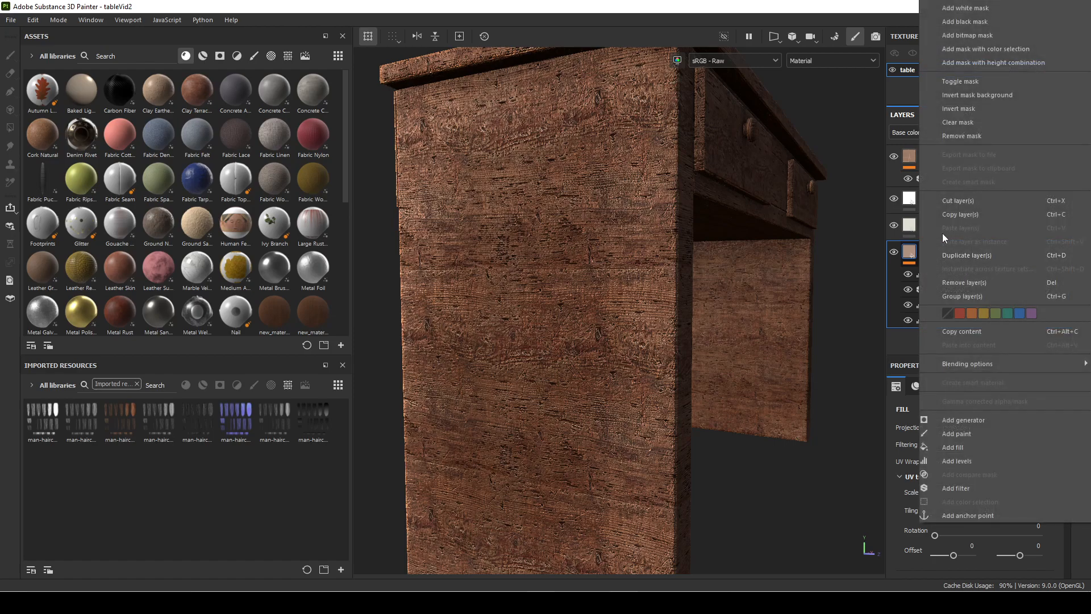
pyautogui.moveTo(969, 187)
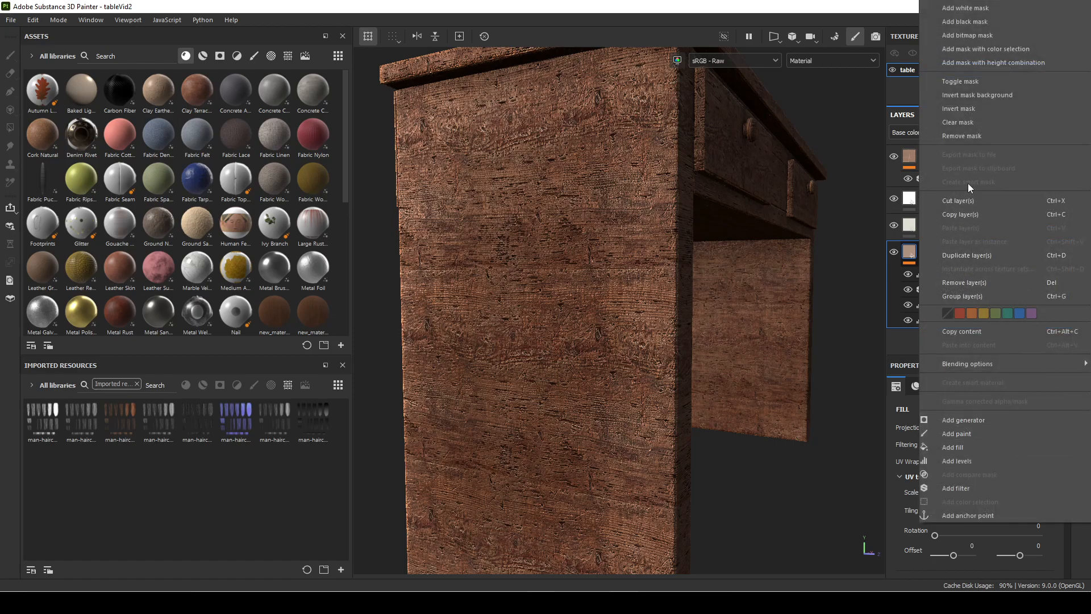
pyautogui.moveTo(951, 389)
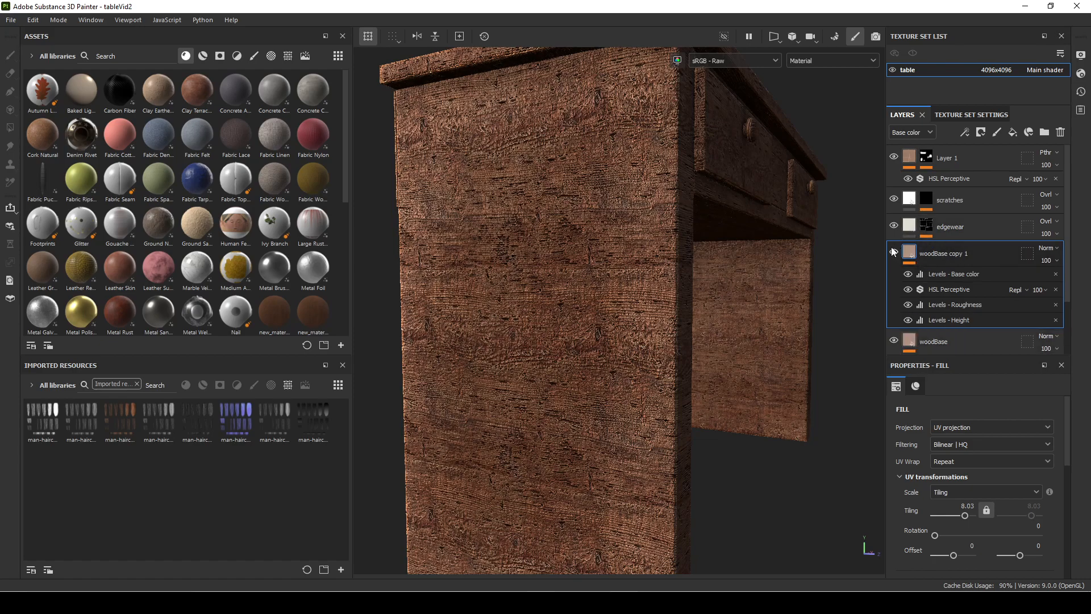
pyautogui.click(894, 253)
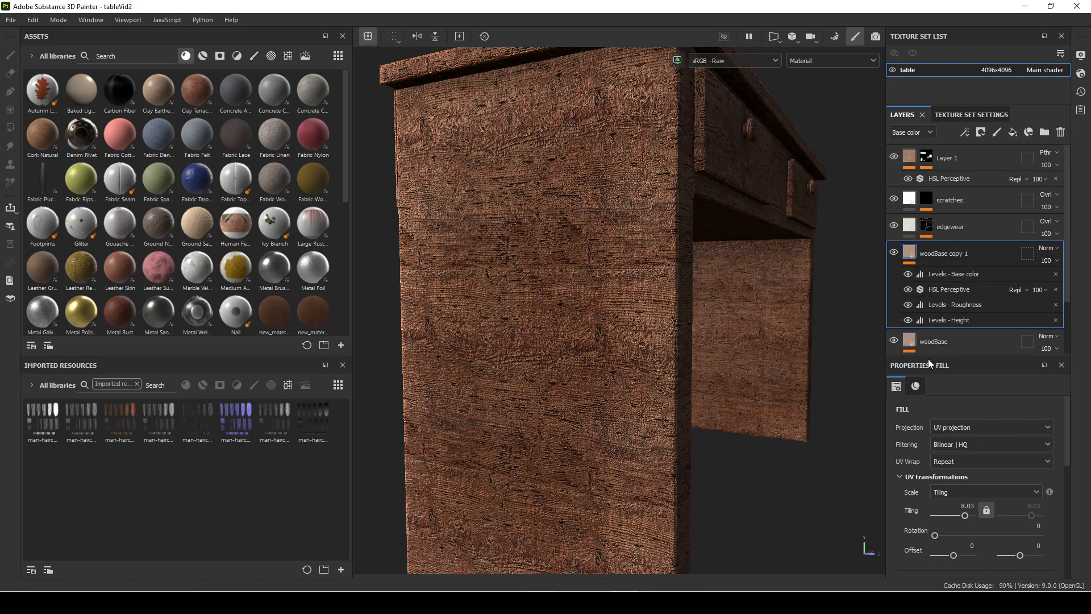
pyautogui.rightClick(944, 252)
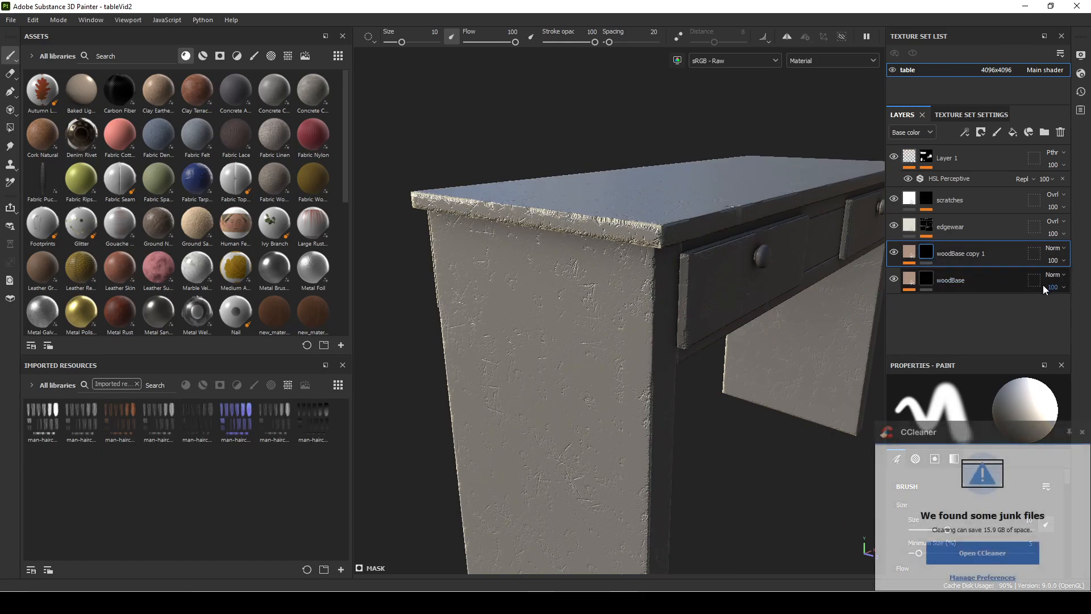
# Rename the duplicate to woodBaseVertical and the original to woodBaseHoriz.
pyautogui.doubleClick(961, 254)
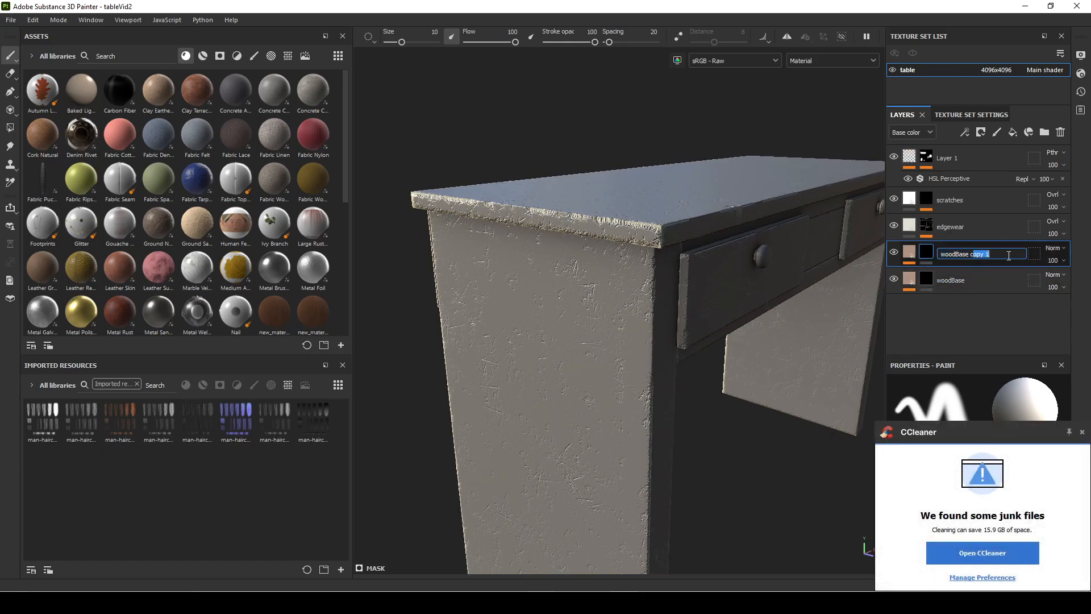
pyautogui.write('woodBase')
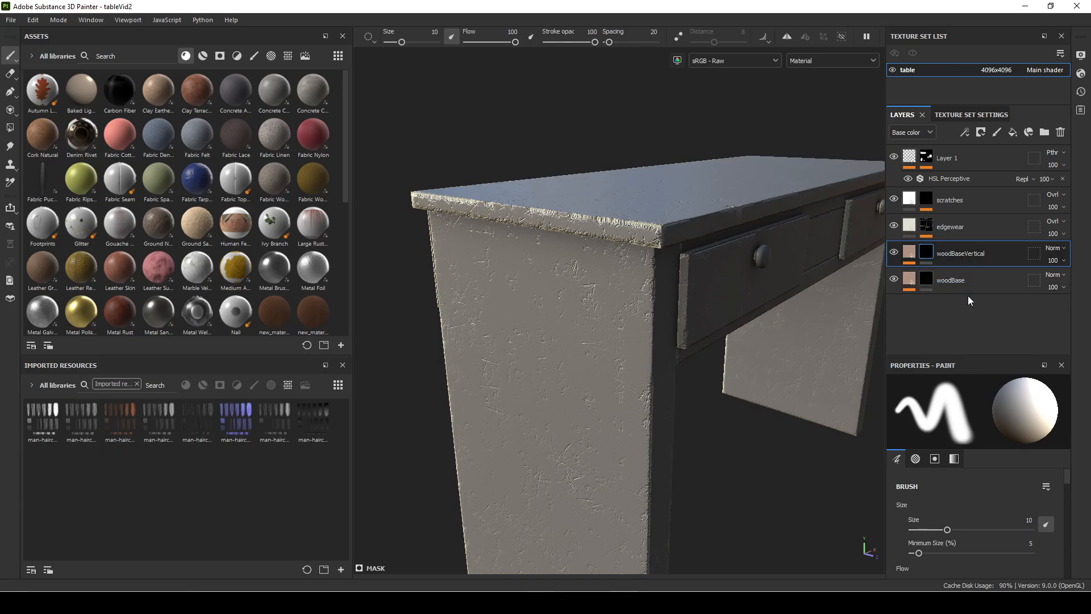
pyautogui.doubleClick(950, 280)
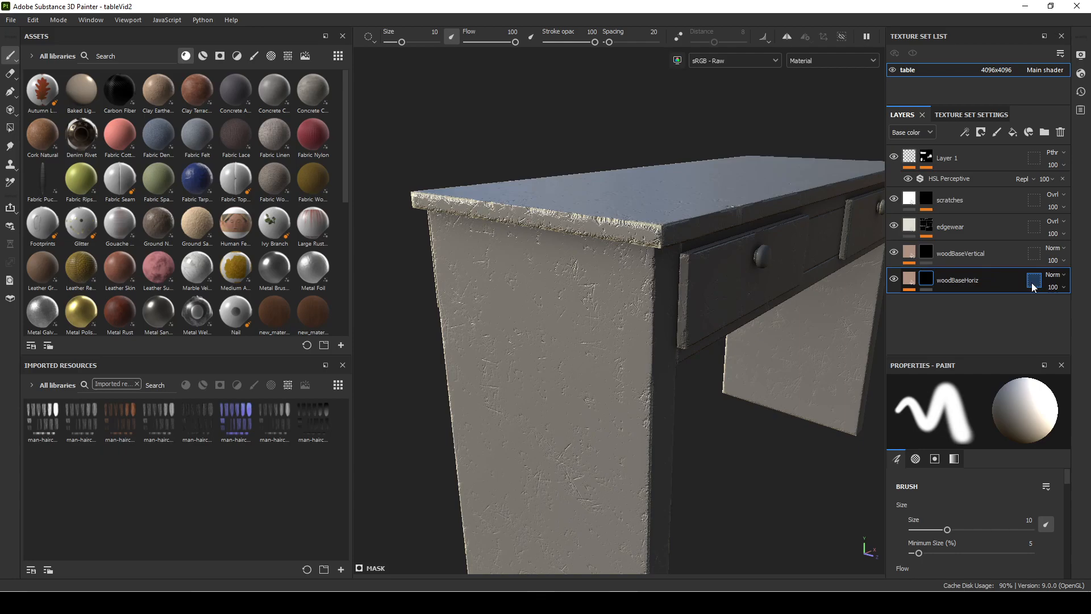
pyautogui.click(960, 252)
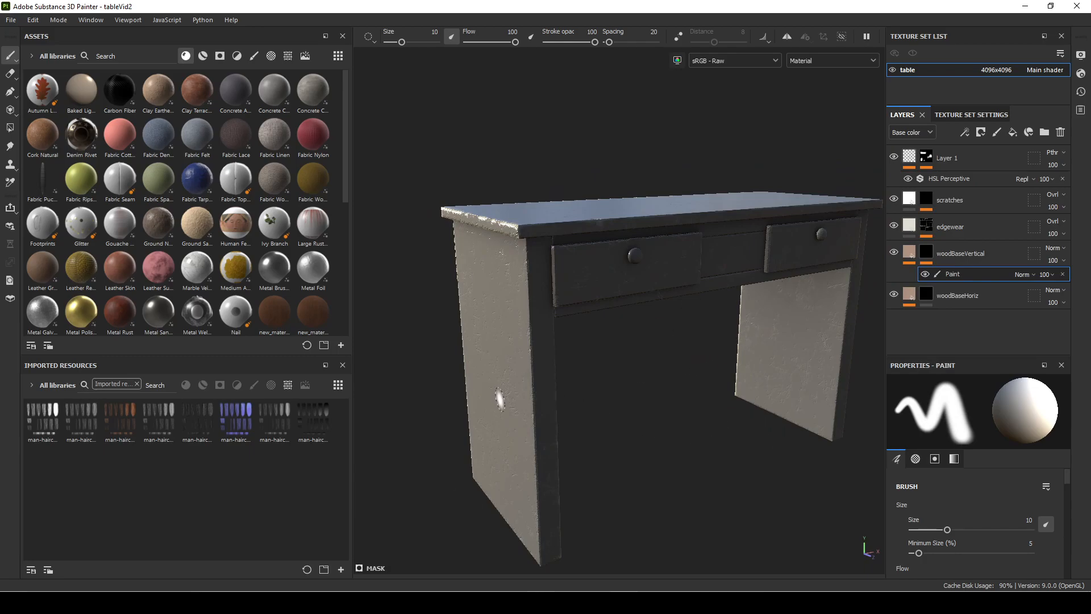
pyautogui.moveTo(400, 407)
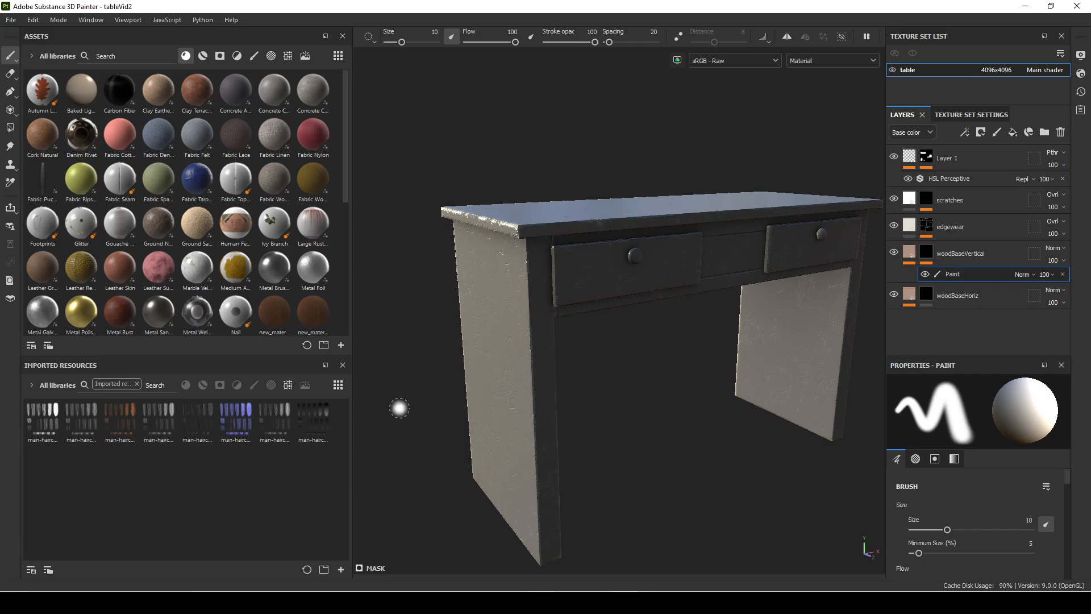
pyautogui.moveTo(255, 228)
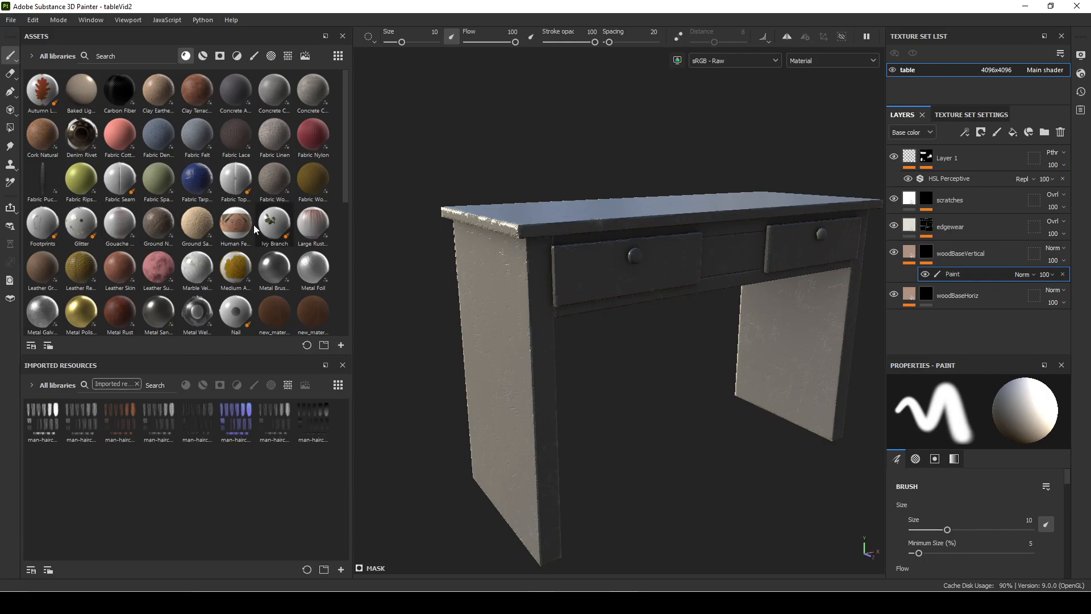
pyautogui.moveTo(11, 127)
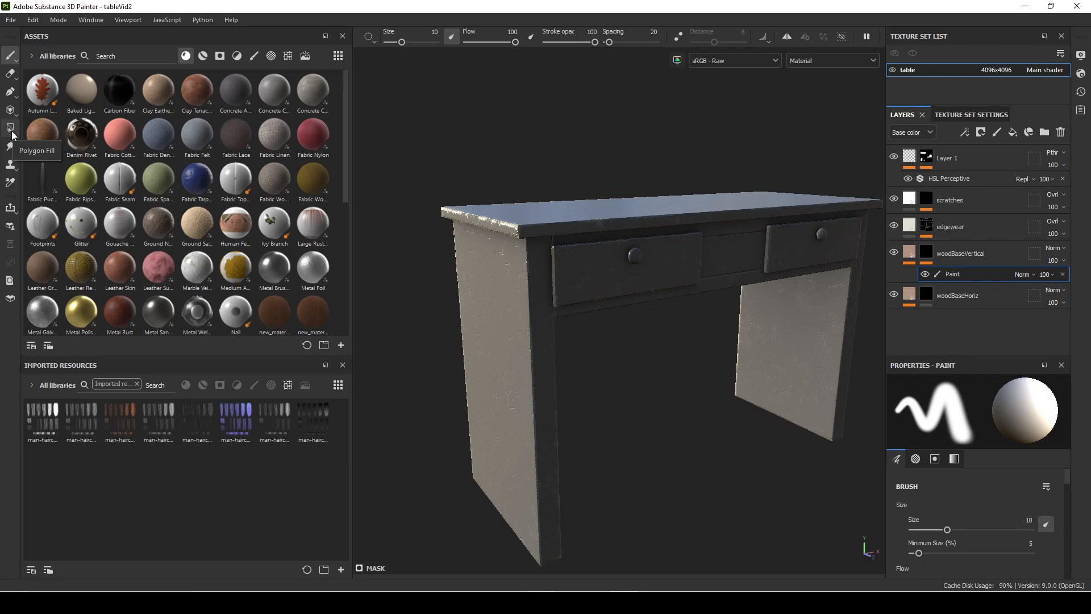
# Switch to Polygon Fill for the mask and check the 2D UV layout before returning to 3D.
pyautogui.click(10, 128)
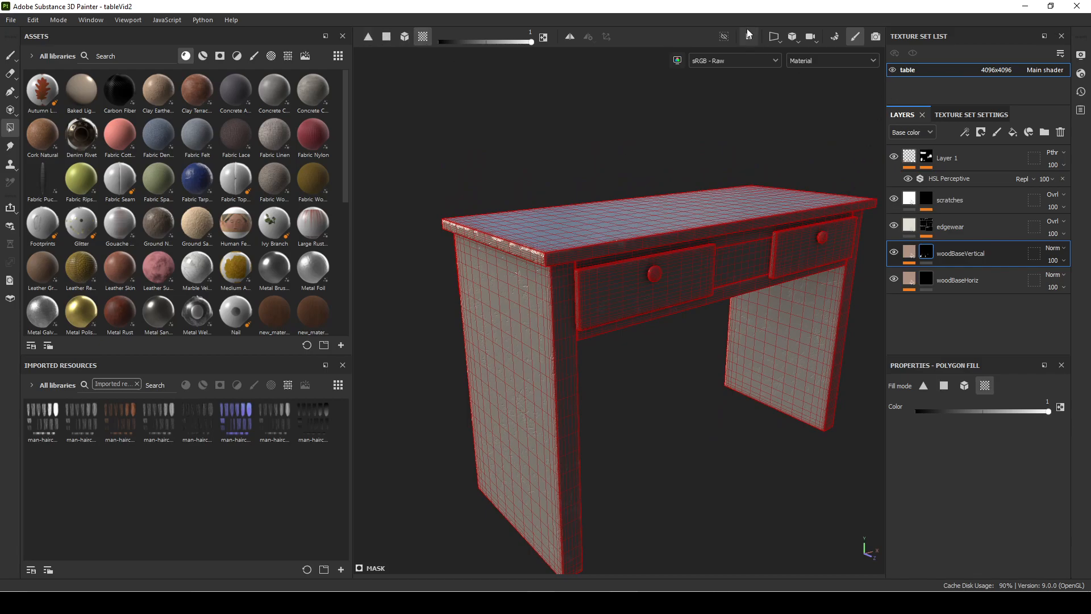
pyautogui.click(774, 37)
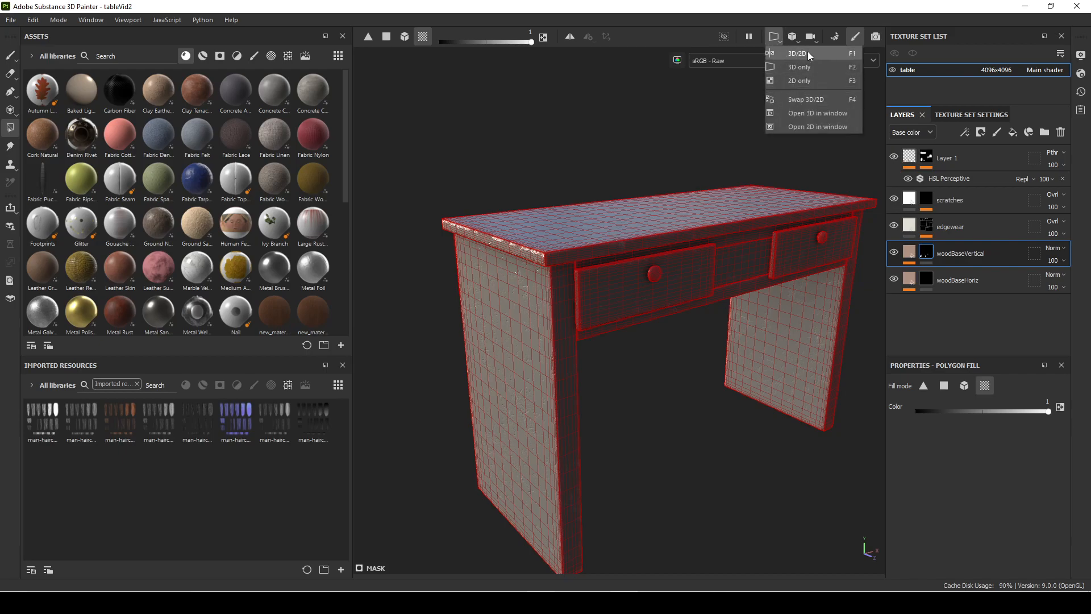
pyautogui.click(799, 80)
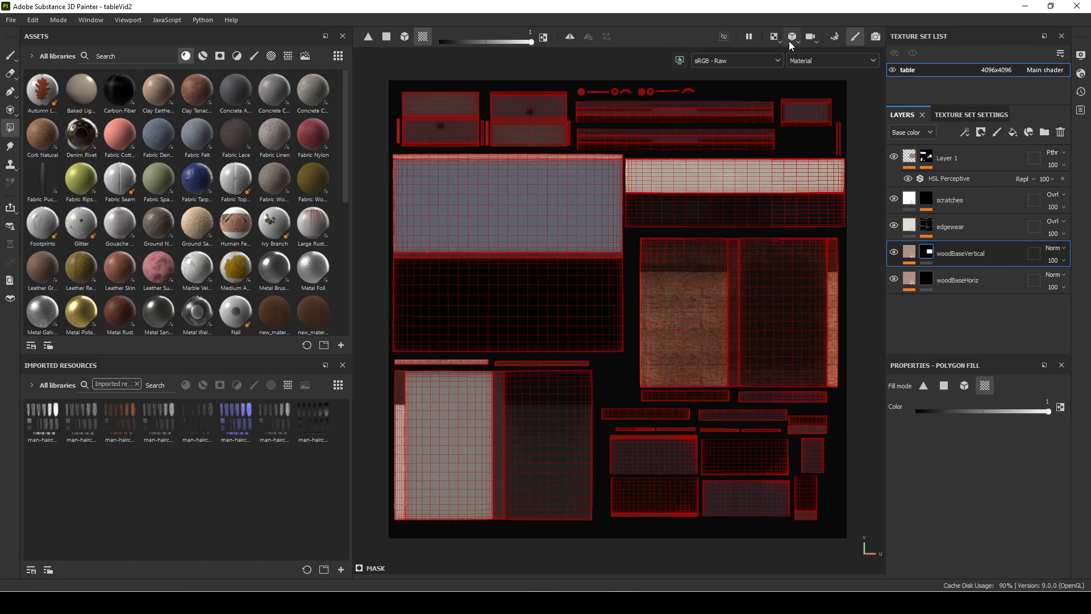
pyautogui.click(791, 37)
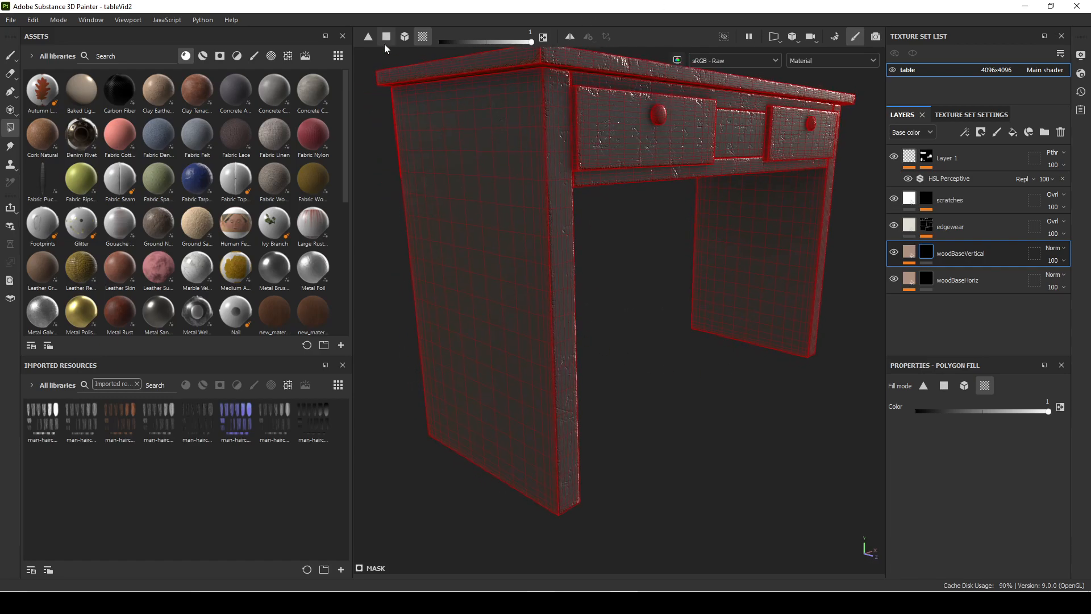
pyautogui.moveTo(405, 36)
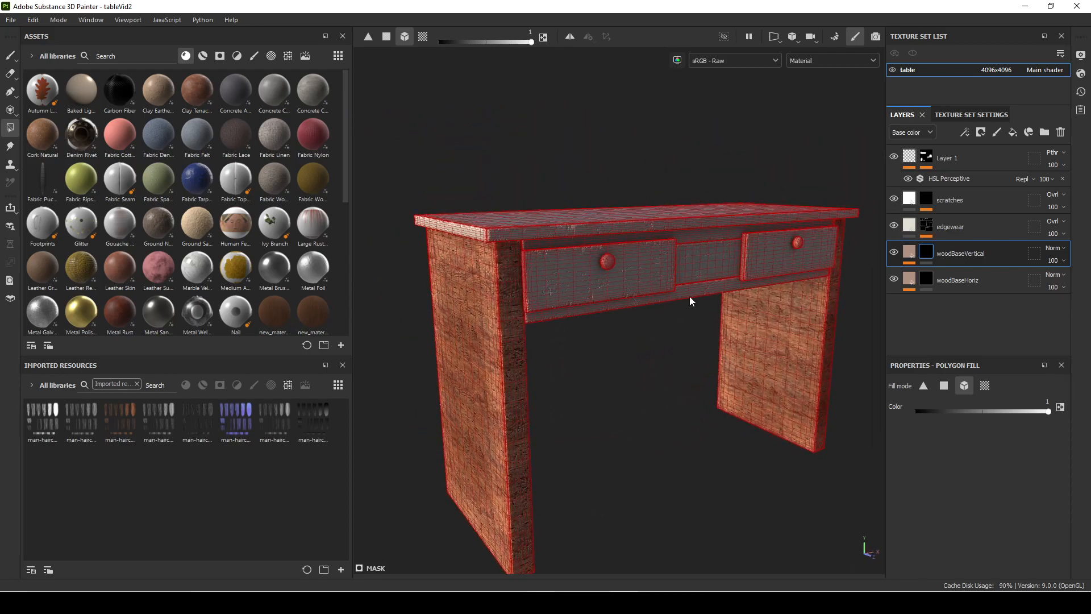
pyautogui.moveTo(521, 363)
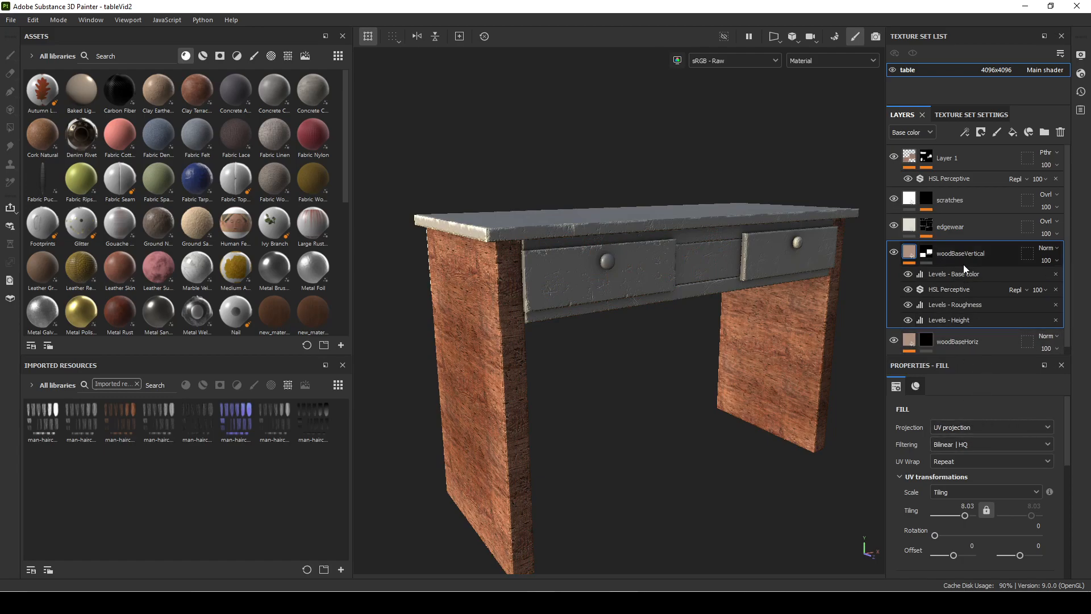
# Set woodBaseVertical's UV rotation to 90 and toggle the layer to compare the leg grain.
pyautogui.scroll(-3)
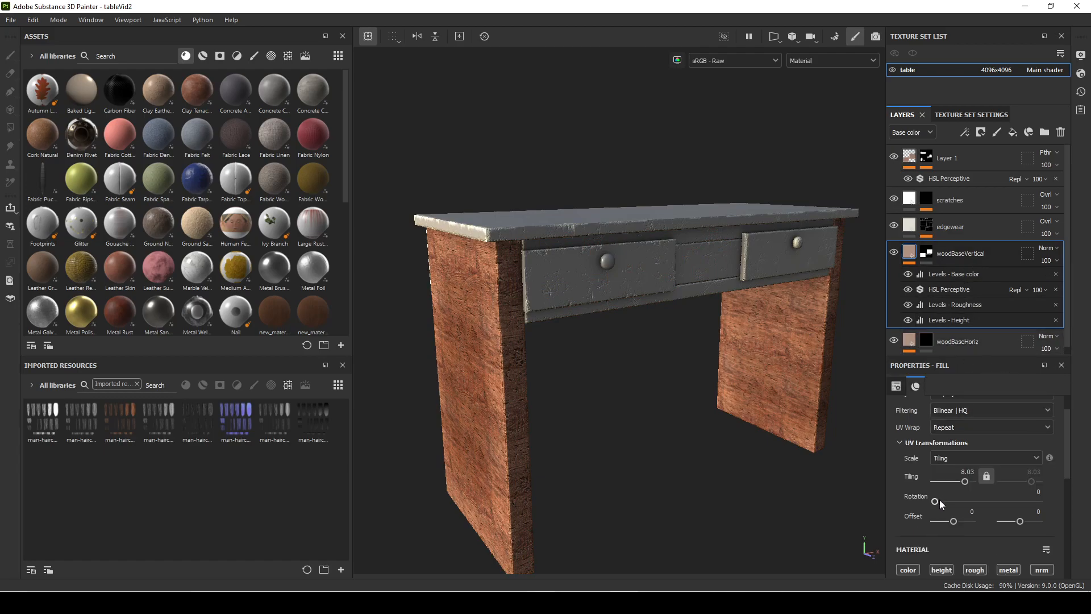
pyautogui.scroll(3)
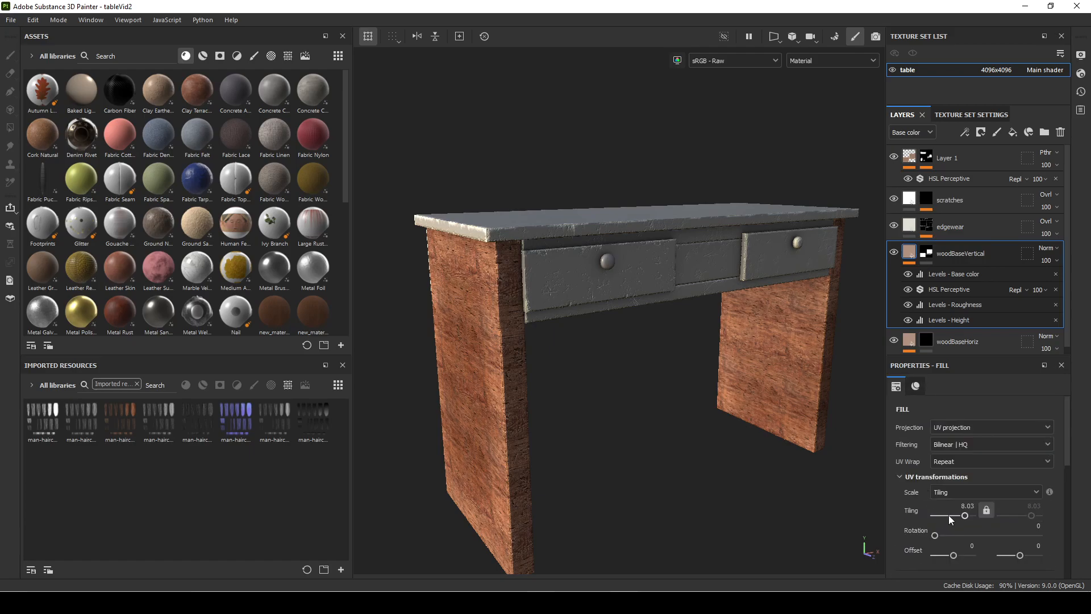
pyautogui.scroll(-3)
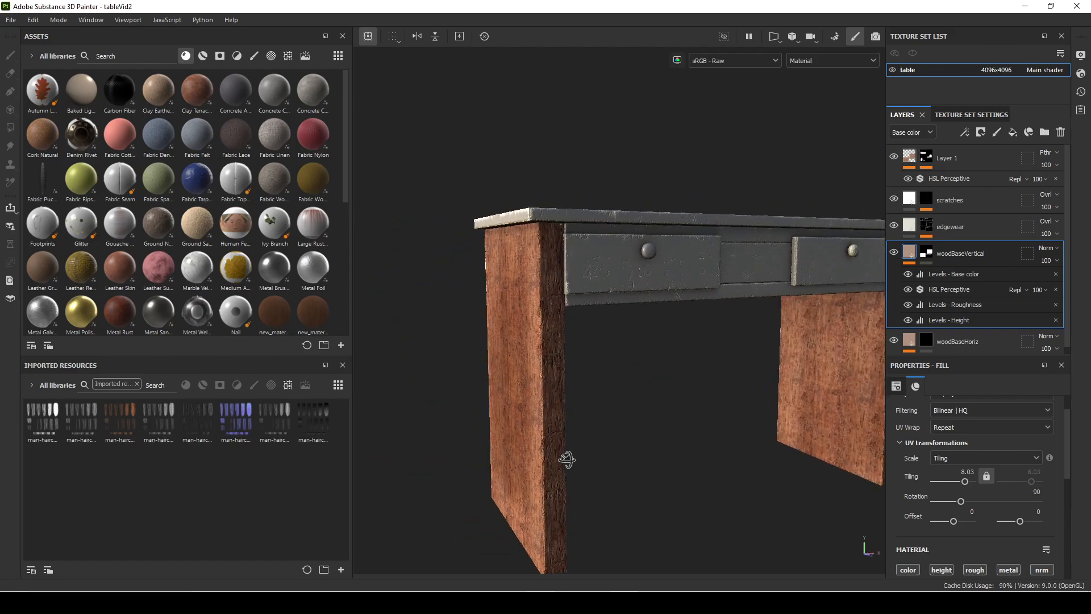
pyautogui.click(895, 252)
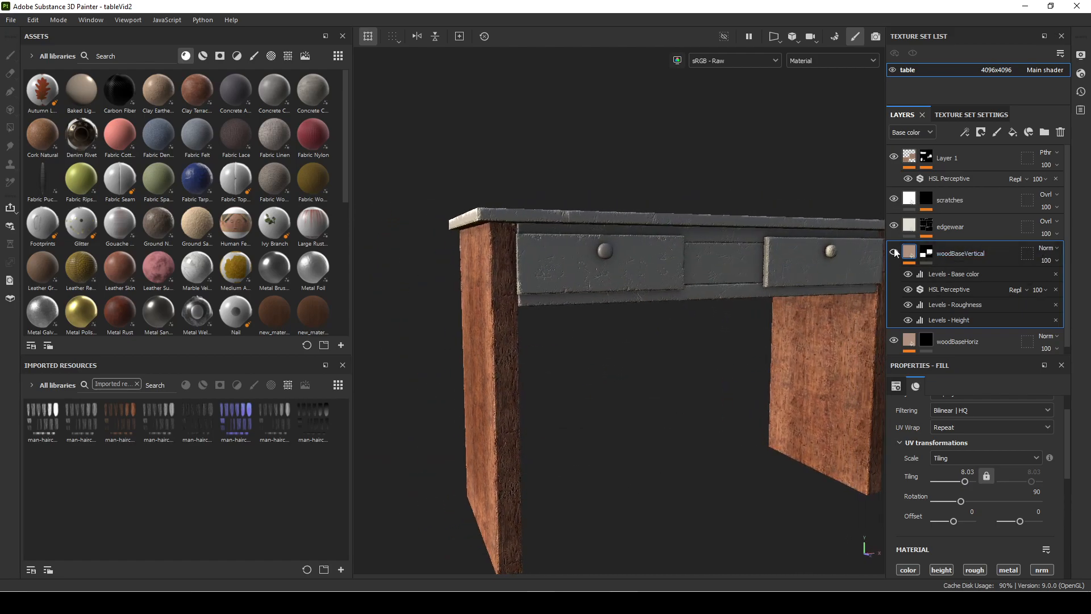
pyautogui.click(896, 252)
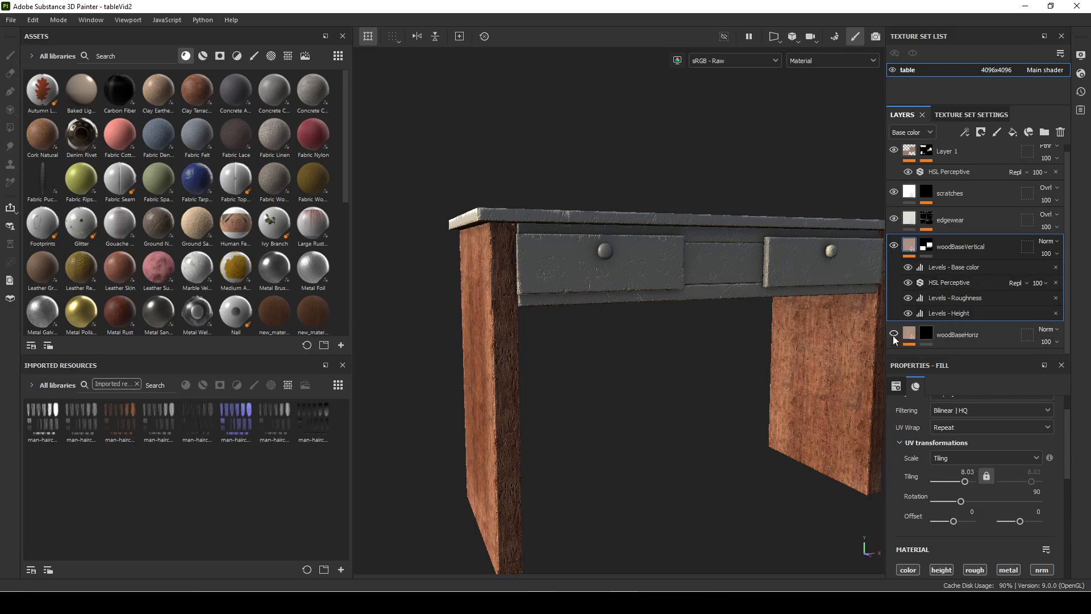
# Fill the woodBaseHoriz mask over the tabletop and drawer faces.
pyautogui.click(928, 334)
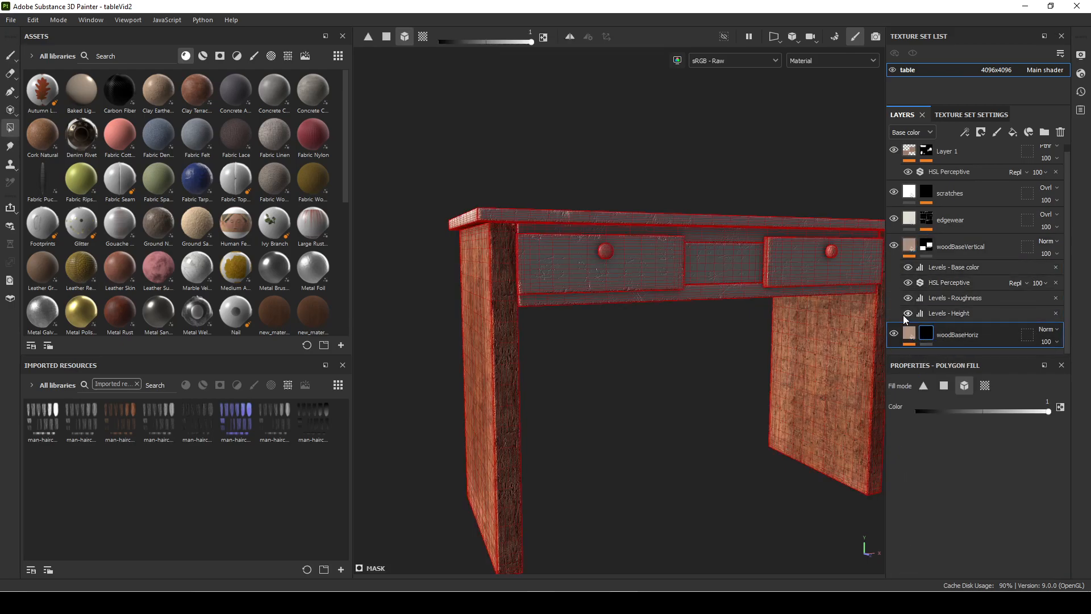
pyautogui.rightClick(926, 334)
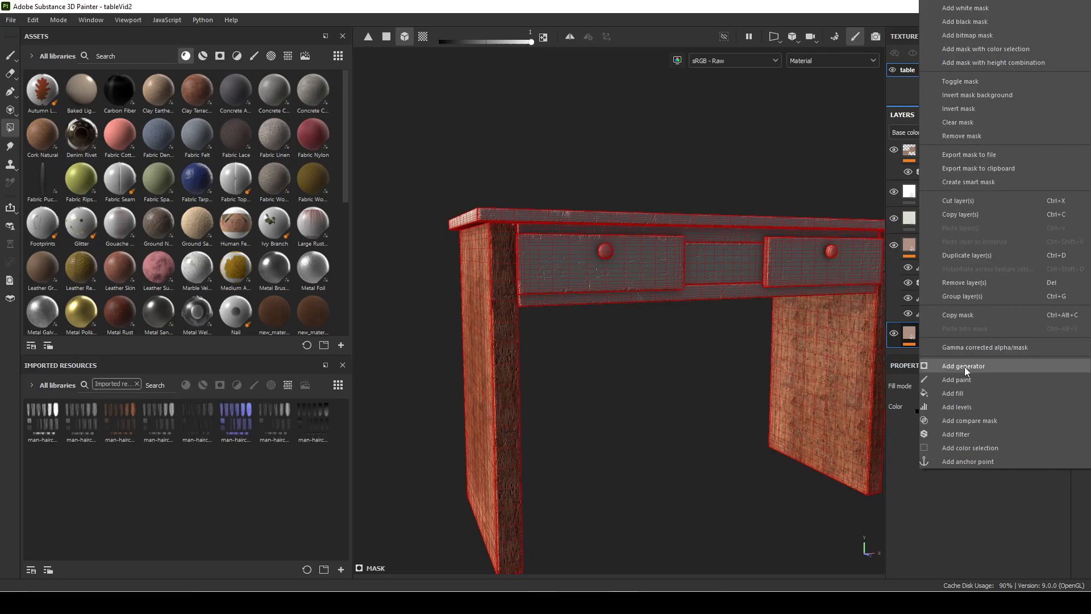
pyautogui.click(956, 379)
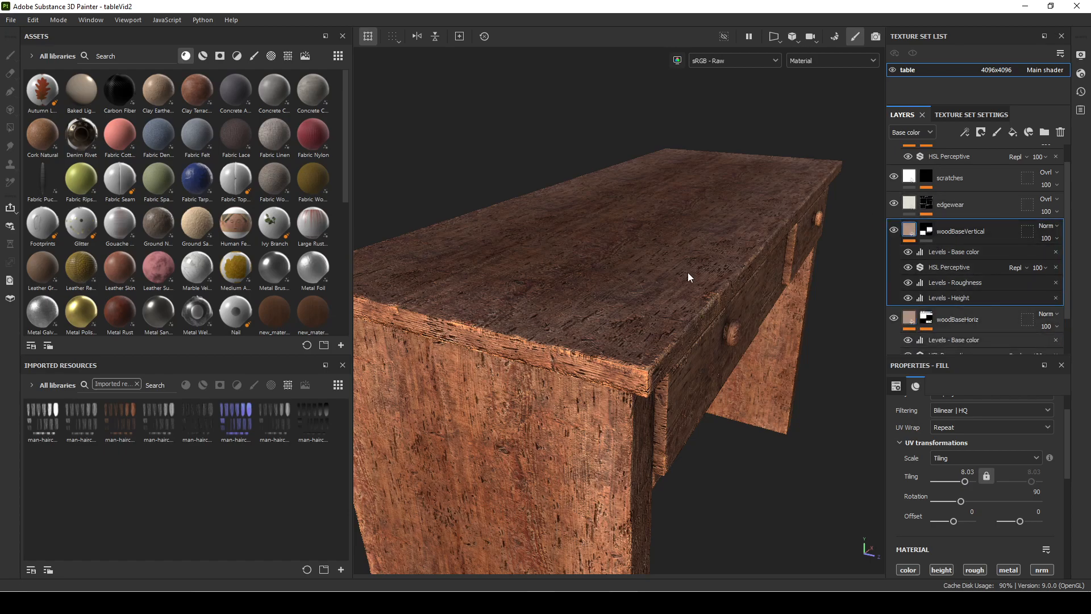
pyautogui.moveTo(502, 498)
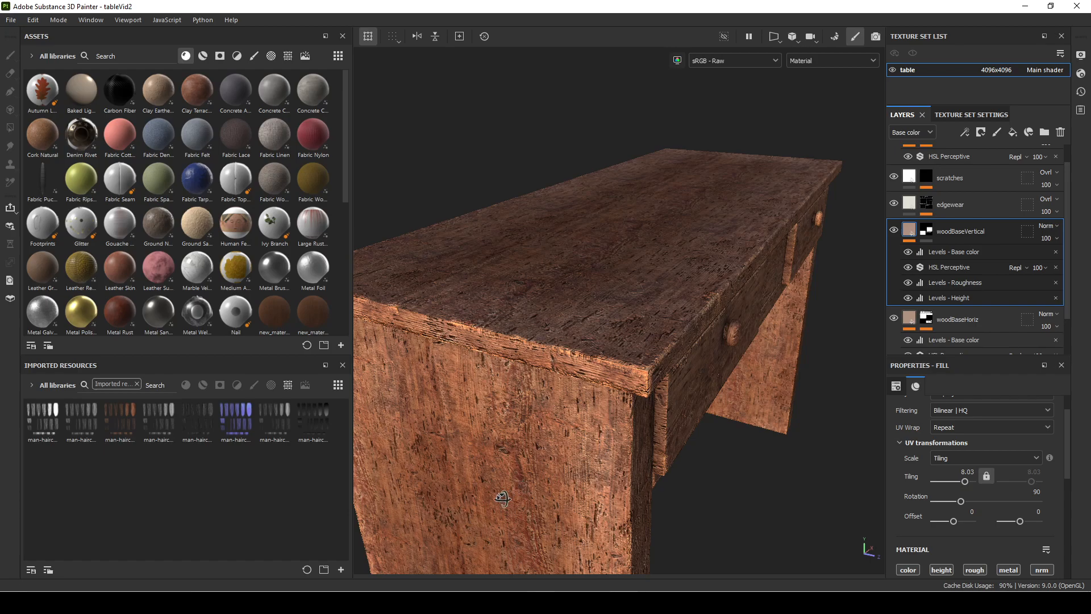